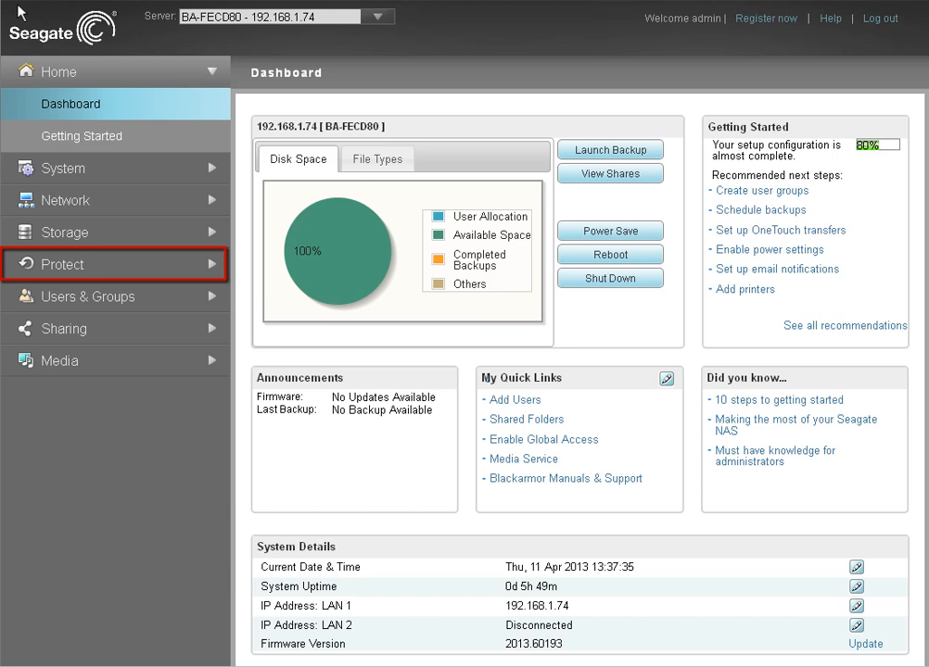
Show the empty NAS-USM-USB Transfer job list under Protect Job Manager.
left_click(62, 264)
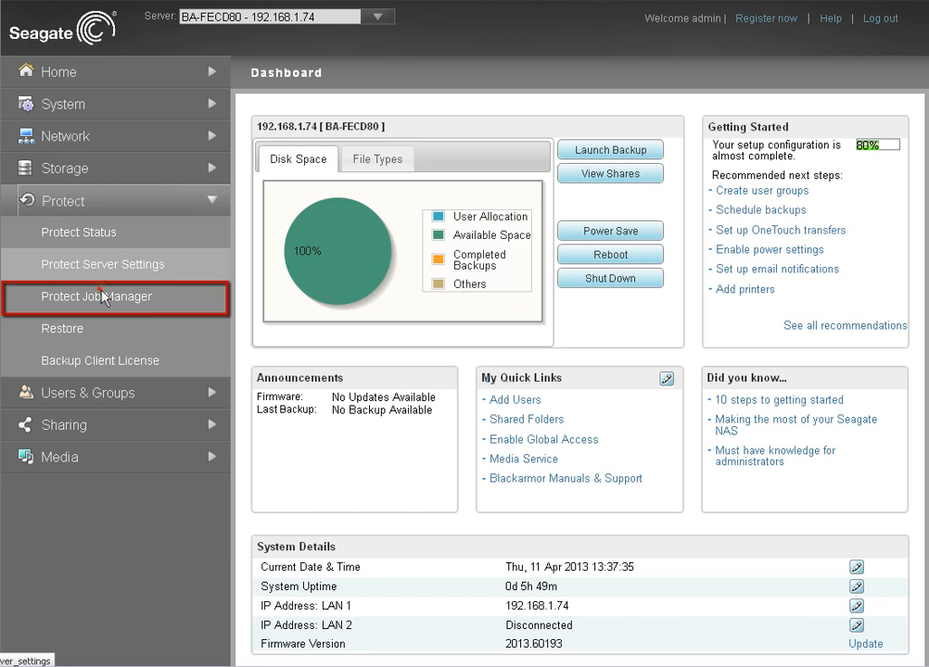
left_click(97, 297)
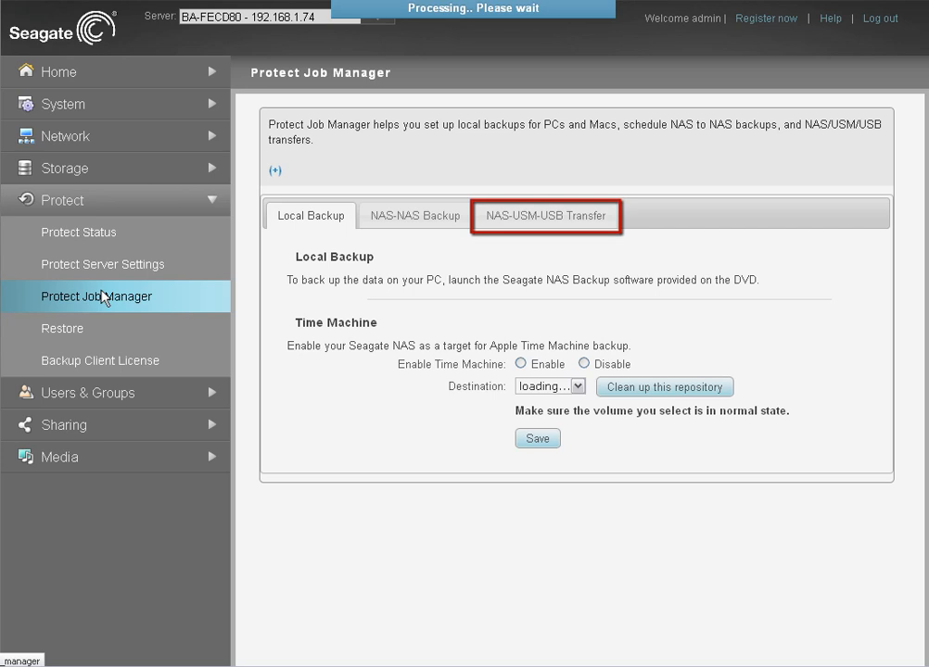
left_click(545, 215)
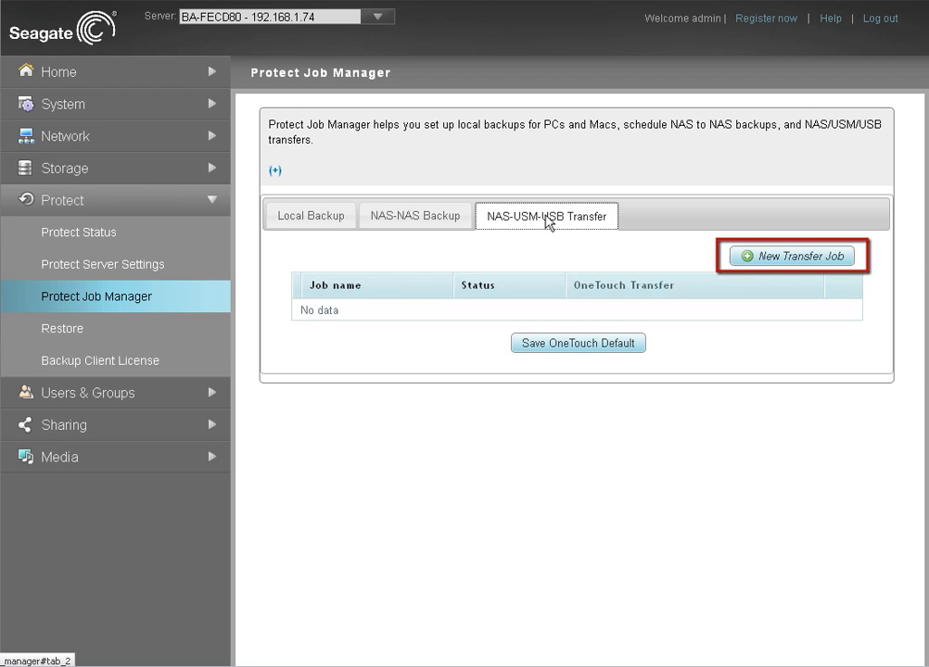
mouse_move(708, 225)
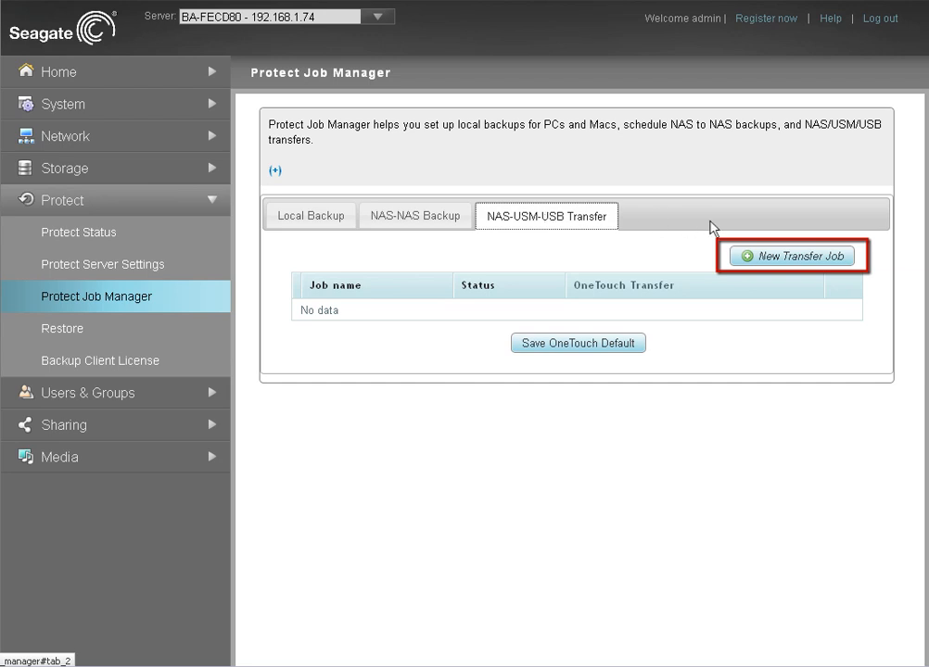
Create a new transfer job named 'Job 1' with NAS to USB direction.
left_click(793, 256)
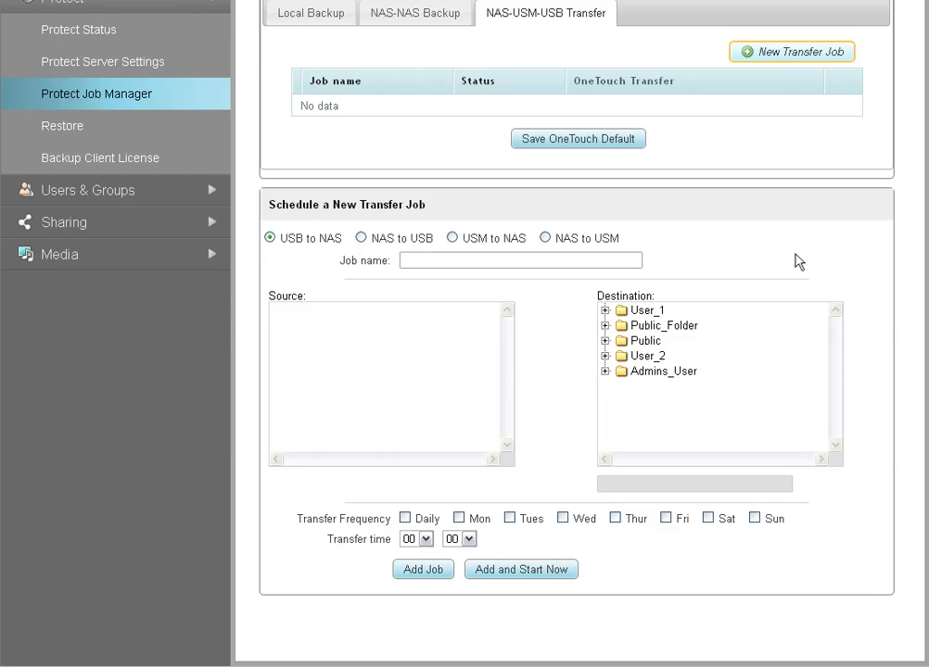
left_click(521, 261)
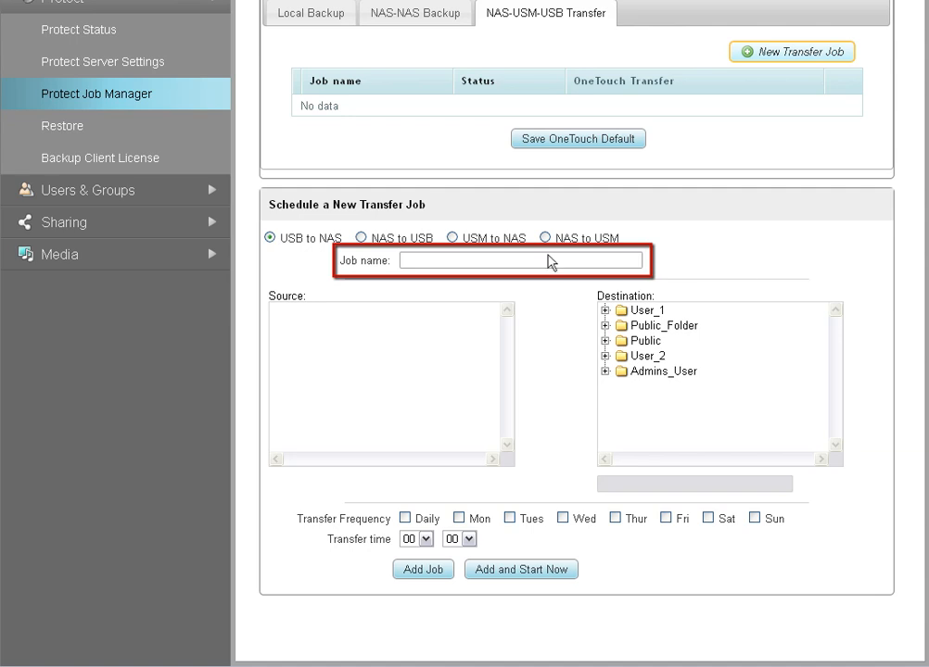
type("Job1")
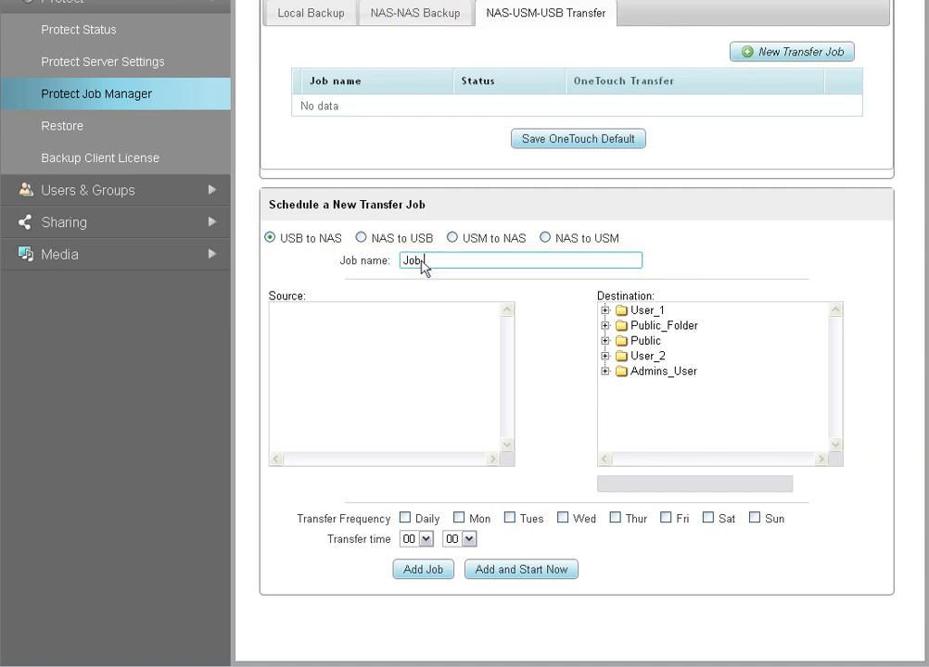
type("_1")
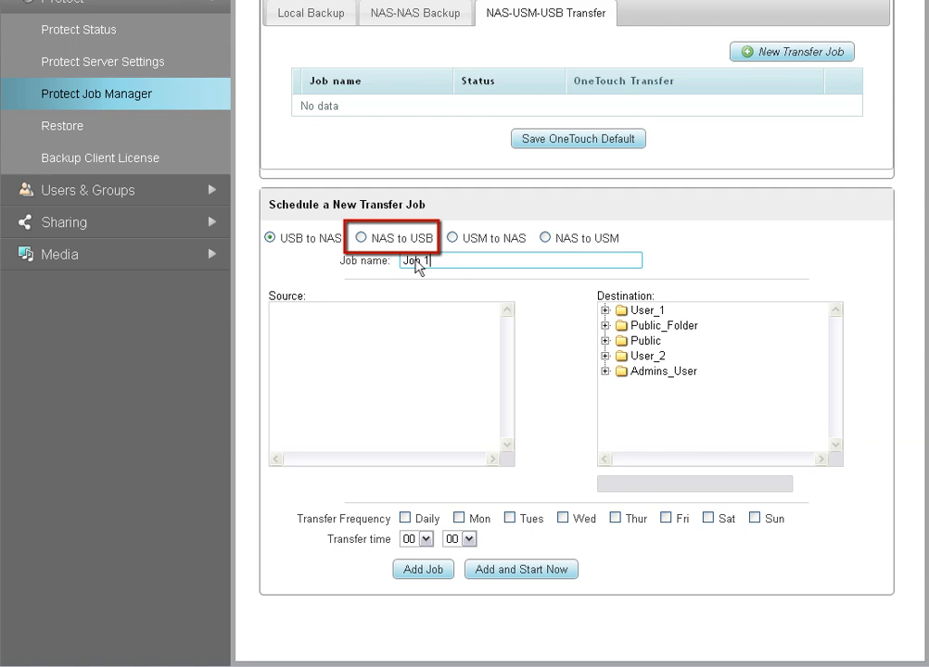
left_click(358, 238)
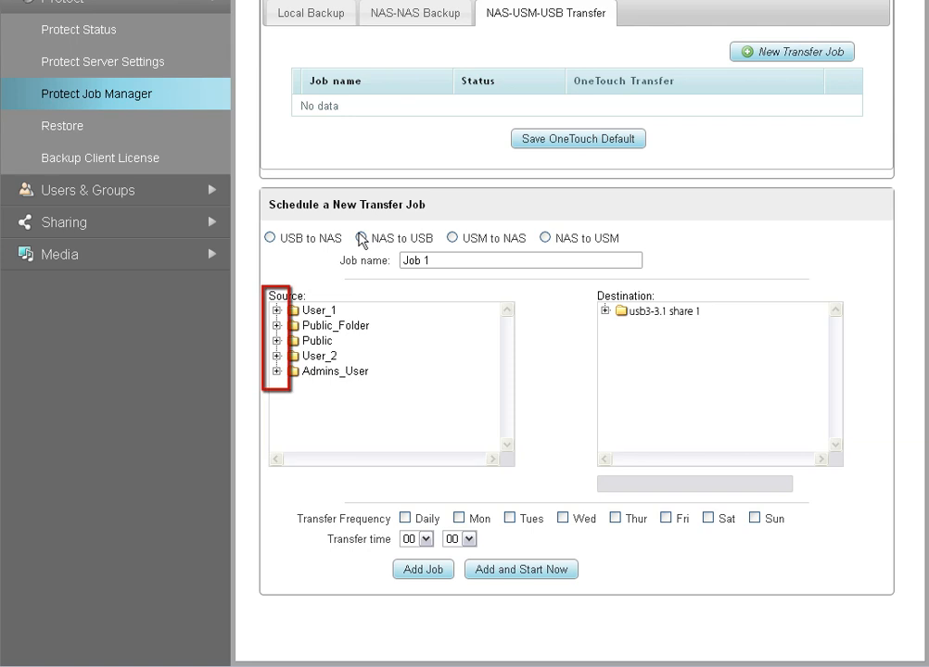
Pick Public/Music as source and usb3-3.1 share 1 Transfers/04112013Transfer as destination.
left_click(277, 340)
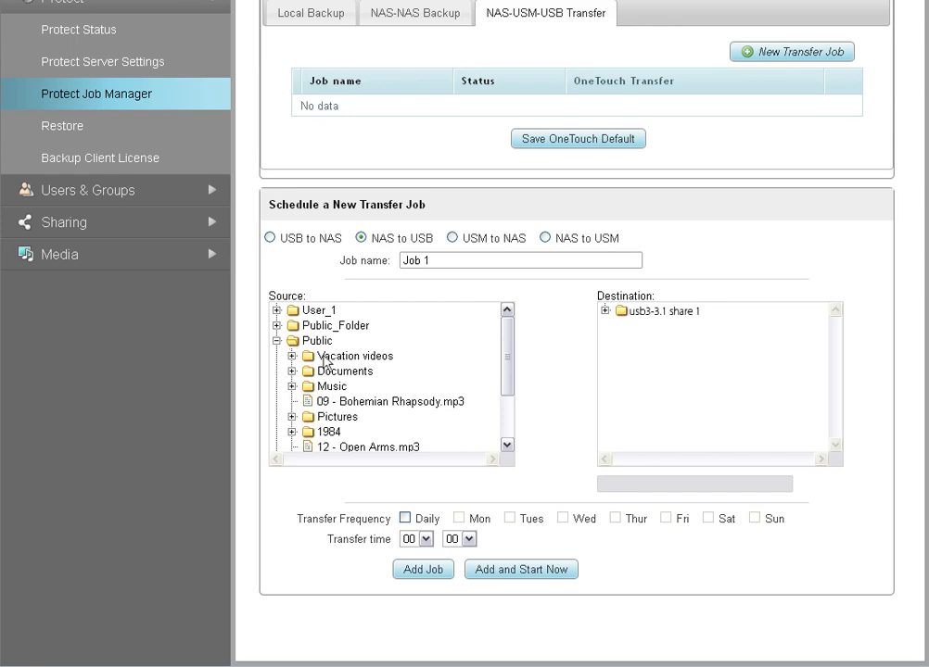
left_click(329, 386)
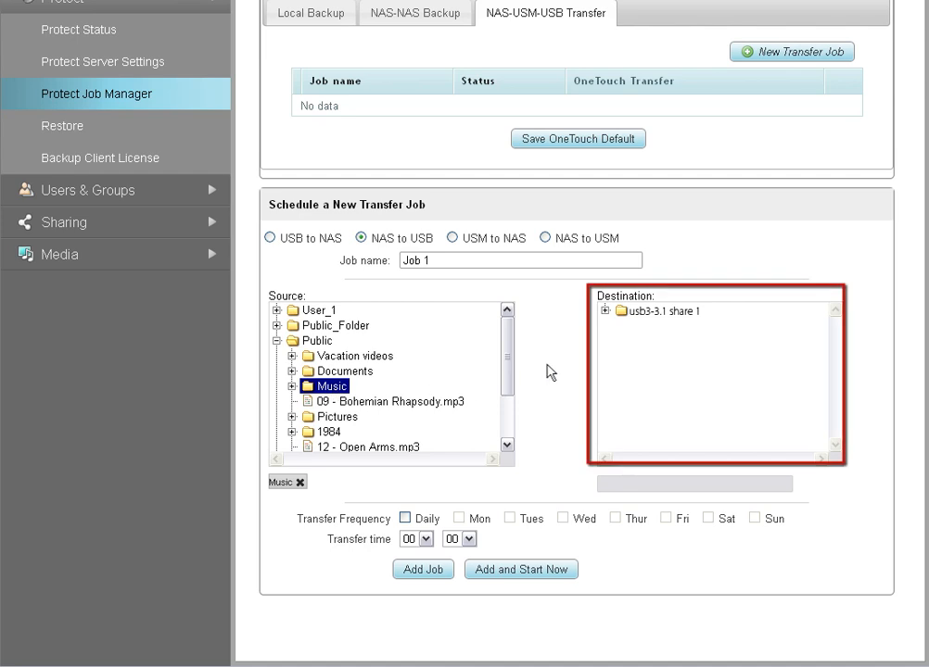
left_click(606, 310)
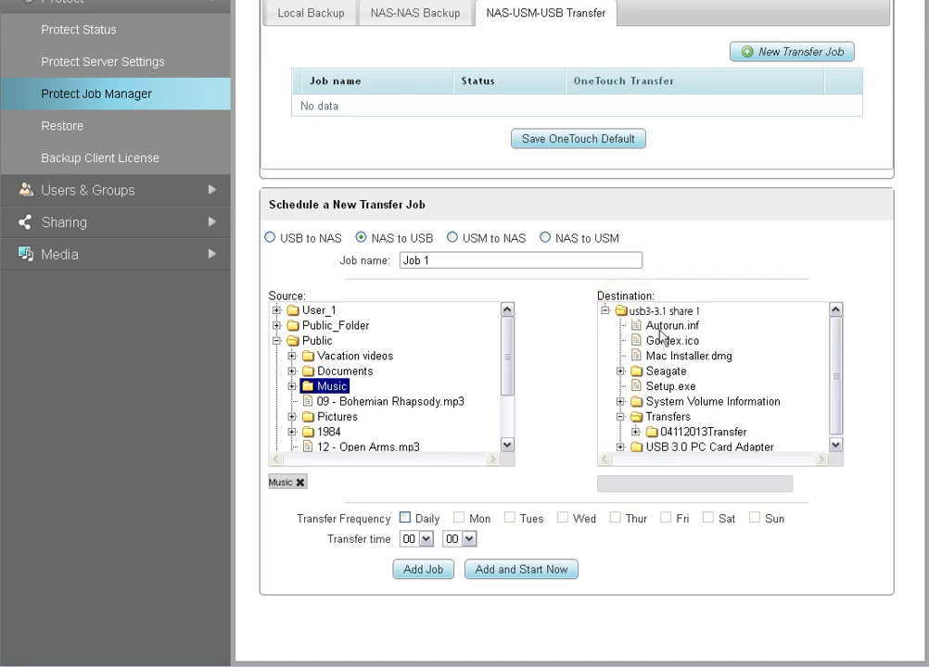
left_click(678, 431)
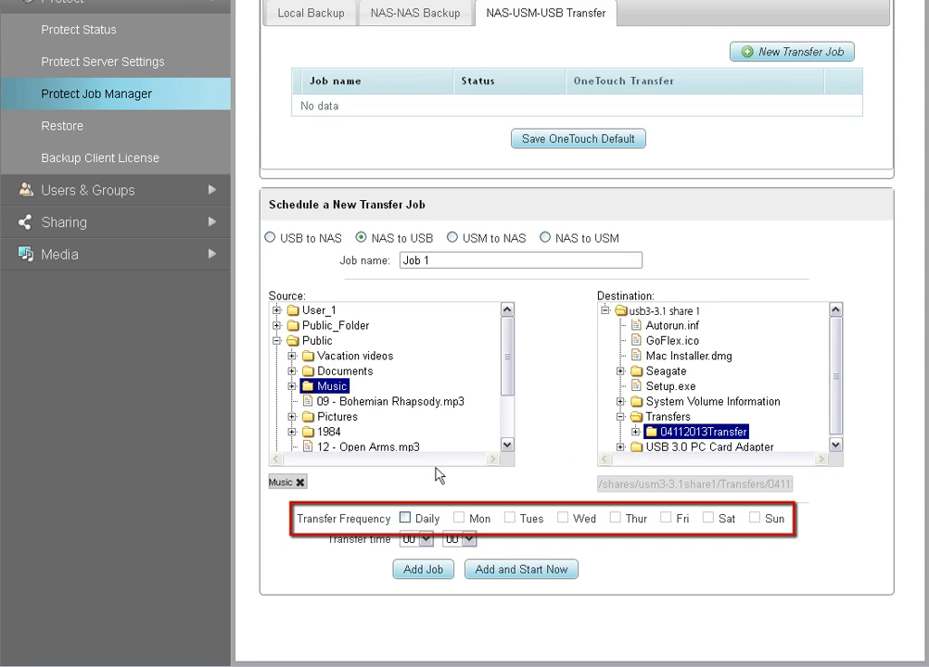
Leave Job 1 unscheduled, then add it and start it now.
left_click(400, 518)
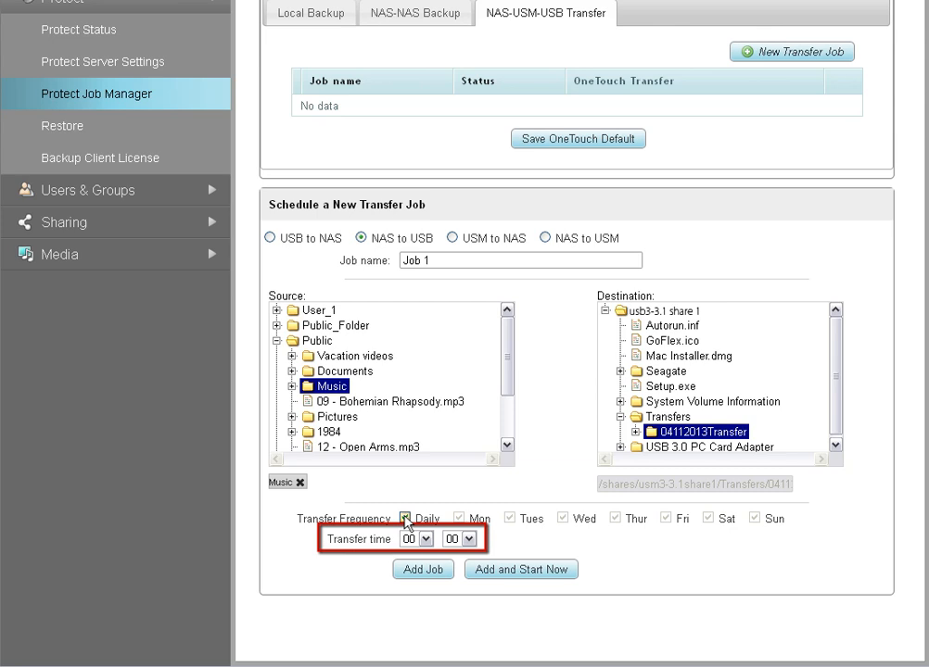
left_click(424, 539)
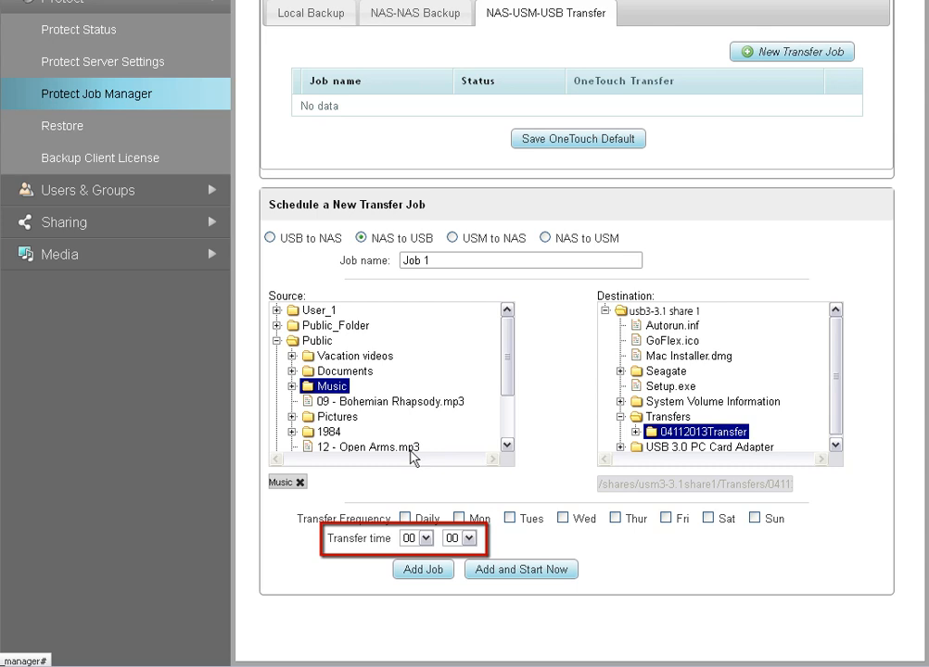
left_click(421, 569)
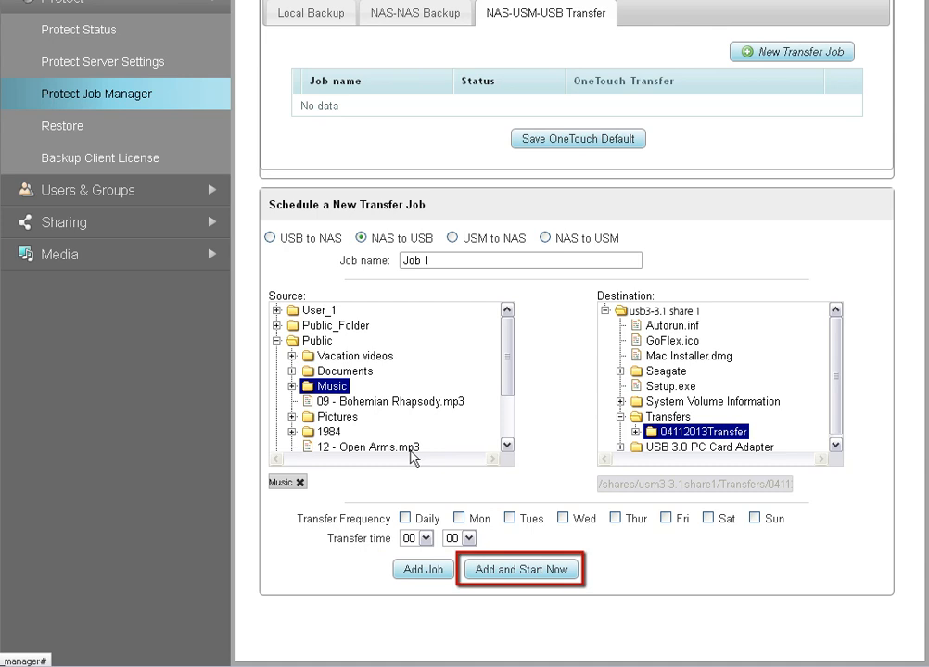
mouse_move(498, 544)
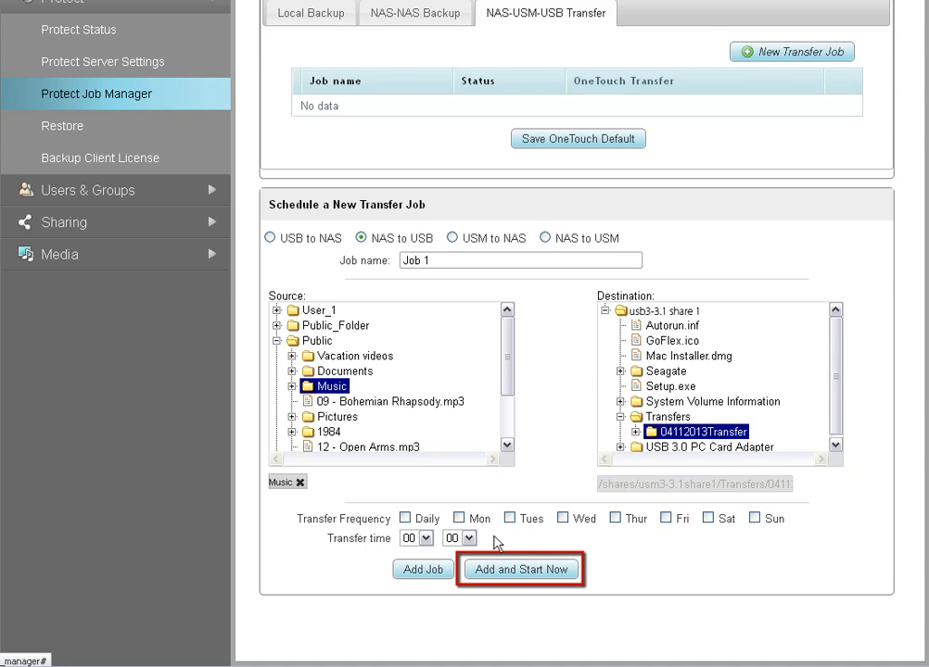
left_click(521, 569)
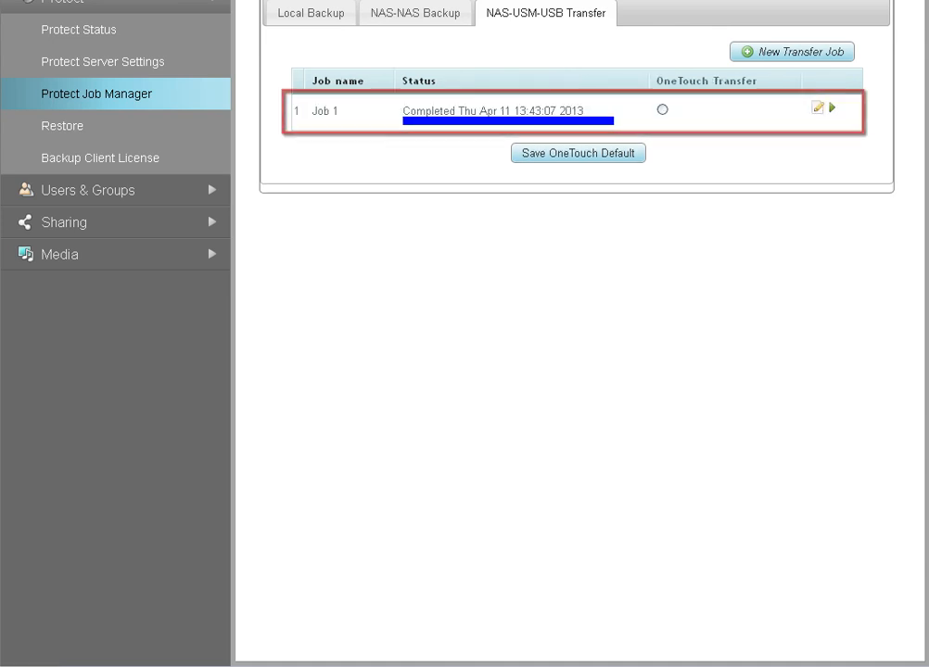